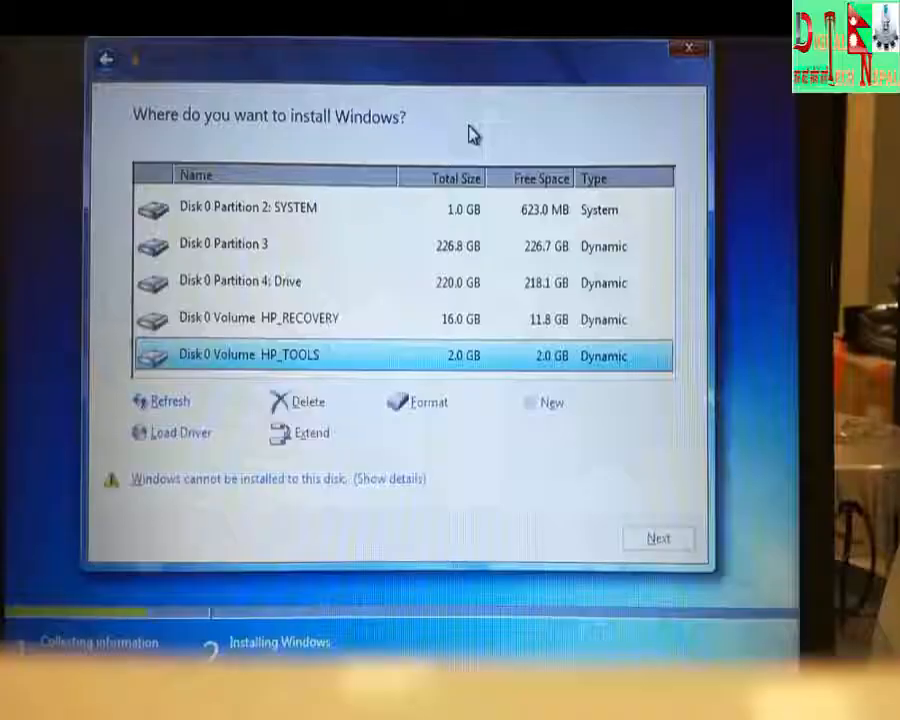
pyautogui.moveTo(290, 335)
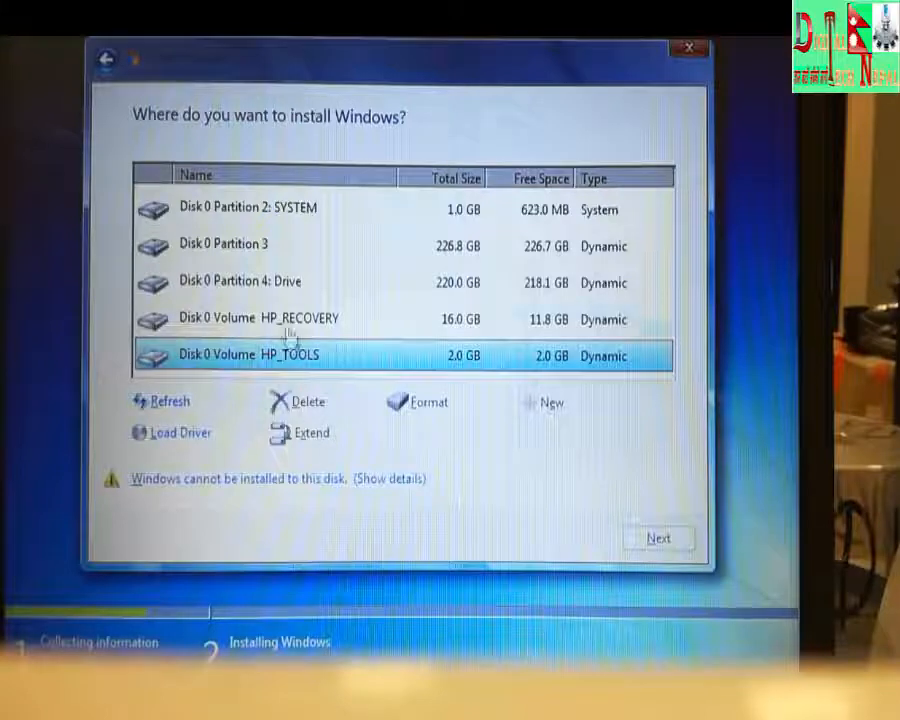
# - Check the SYSTEM, Partition 3 and HP_TOOLS volumes as install locations
pyautogui.click(224, 246)
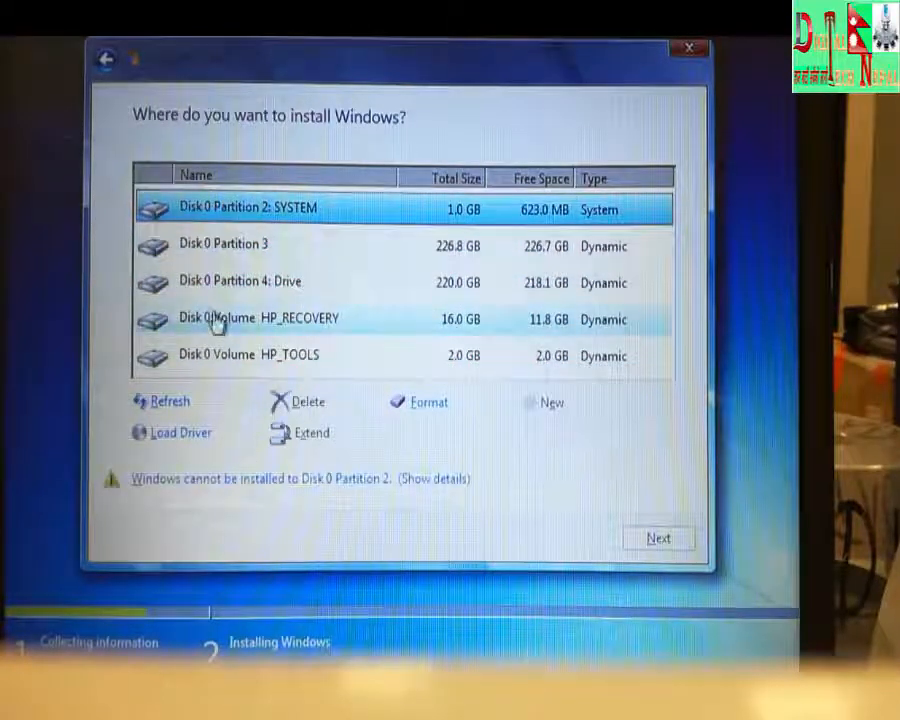
pyautogui.click(223, 246)
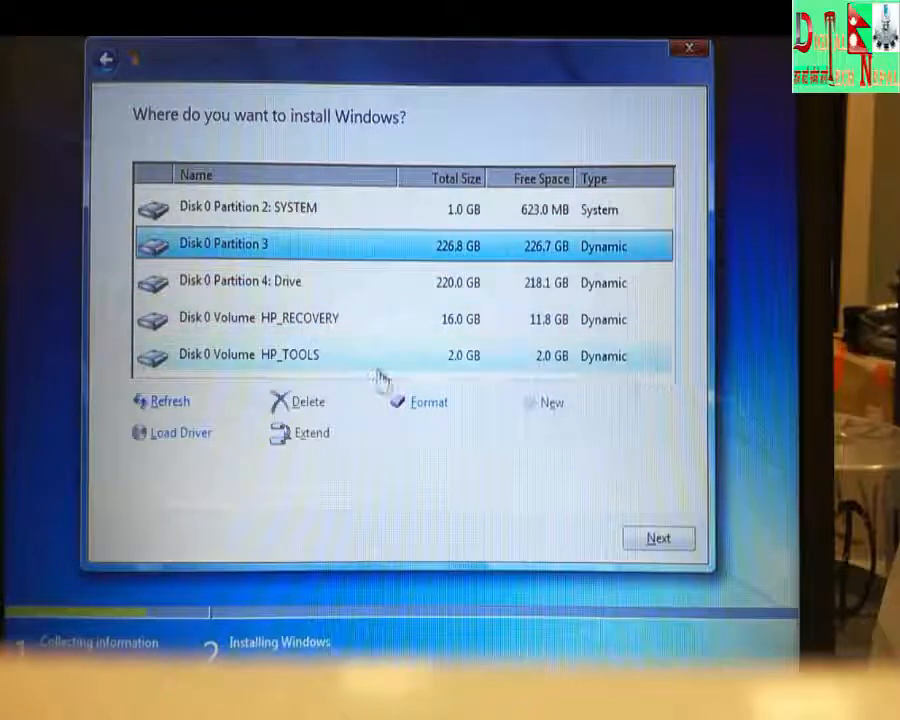
pyautogui.click(240, 282)
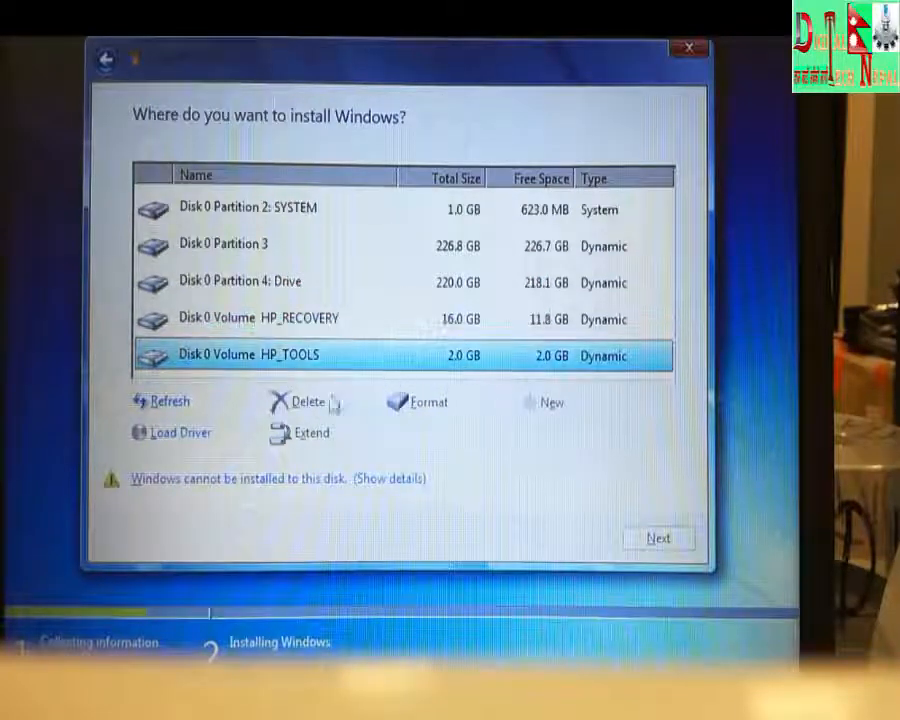
# - Cancel the Windows installation and open Command Prompt from System Recovery Options
pyautogui.click(689, 47)
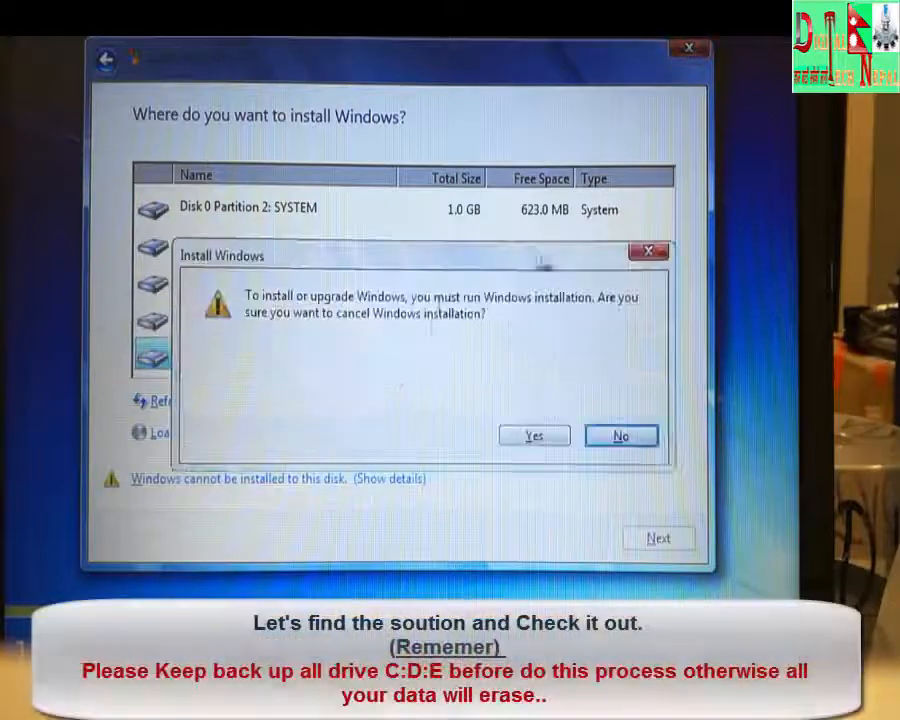
pyautogui.click(620, 435)
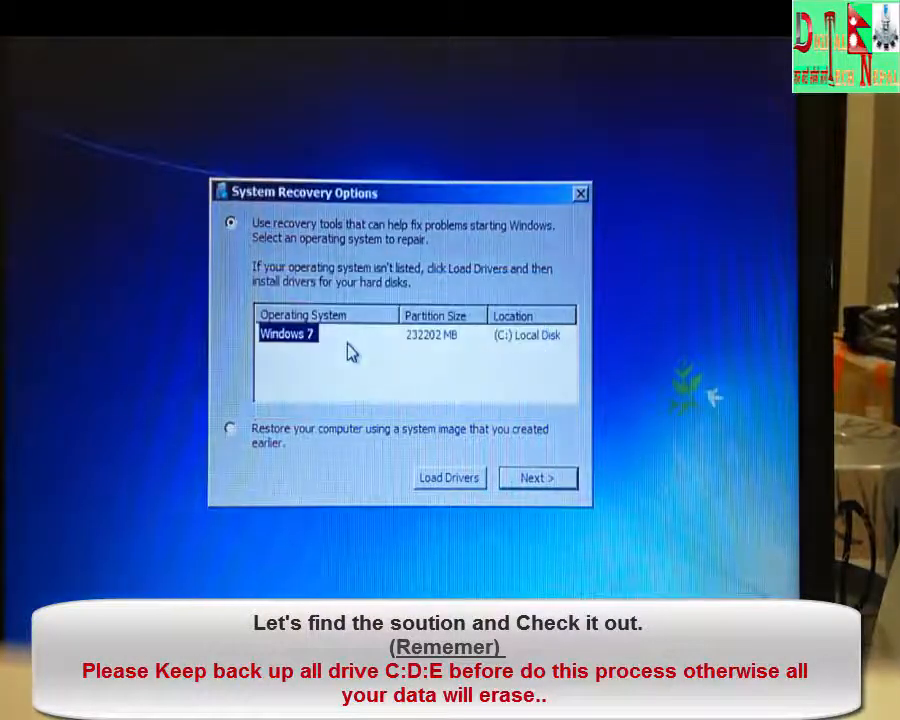
pyautogui.click(537, 477)
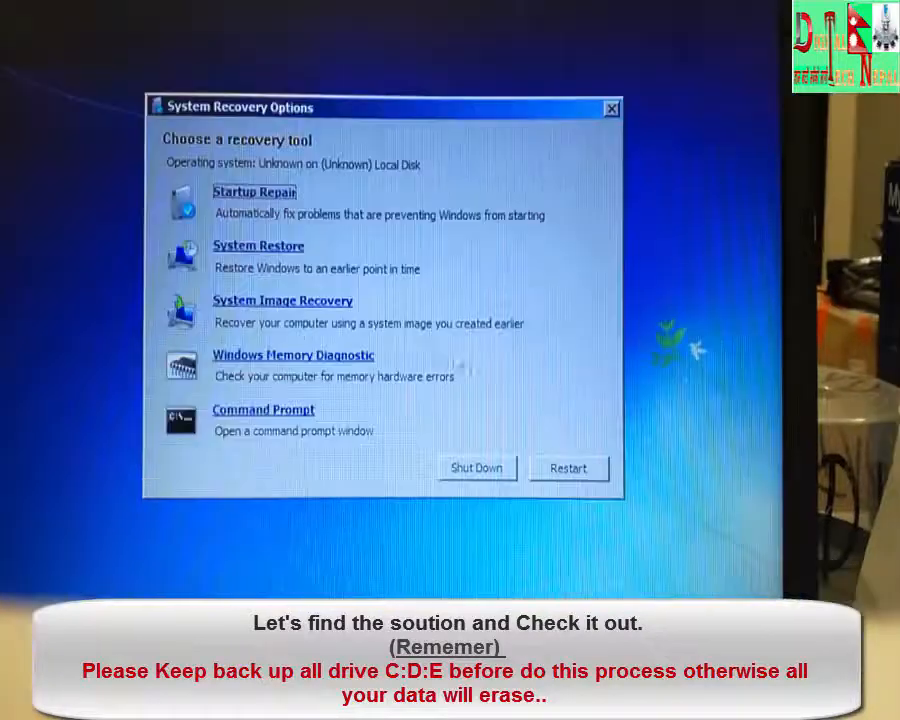
pyautogui.click(263, 410)
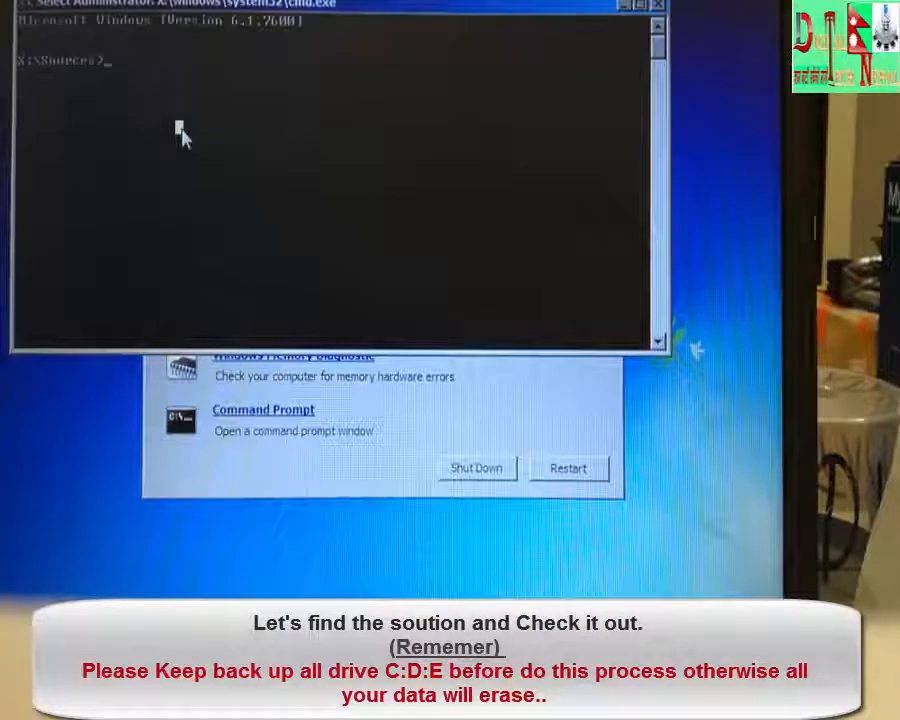
# - Run diskpart, list the disks, and select the 465 GB Disk 0
pyautogui.write('diskpart')
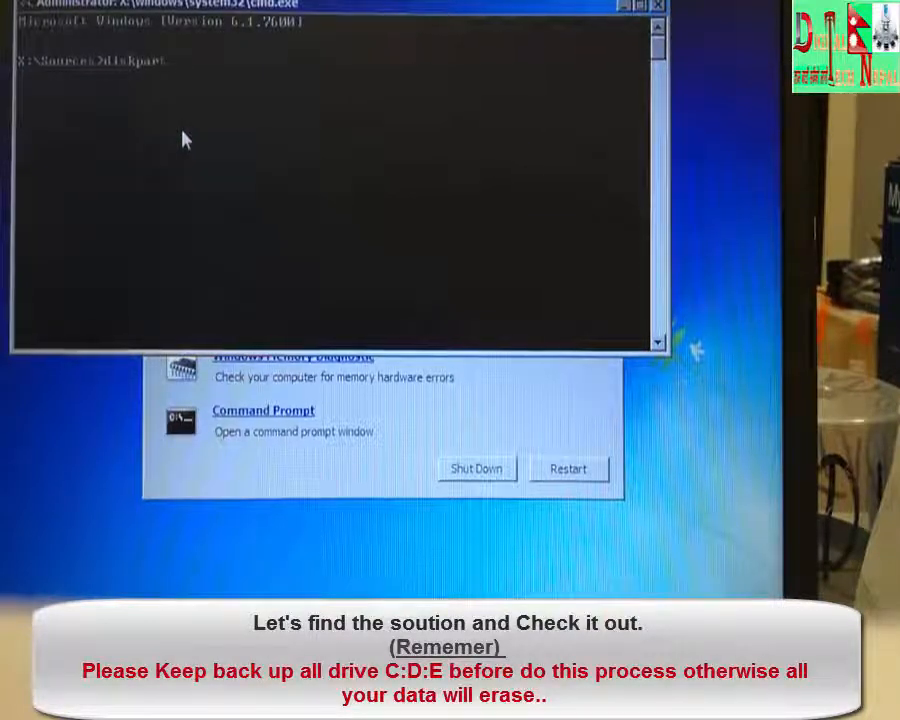
pyautogui.press('Return')
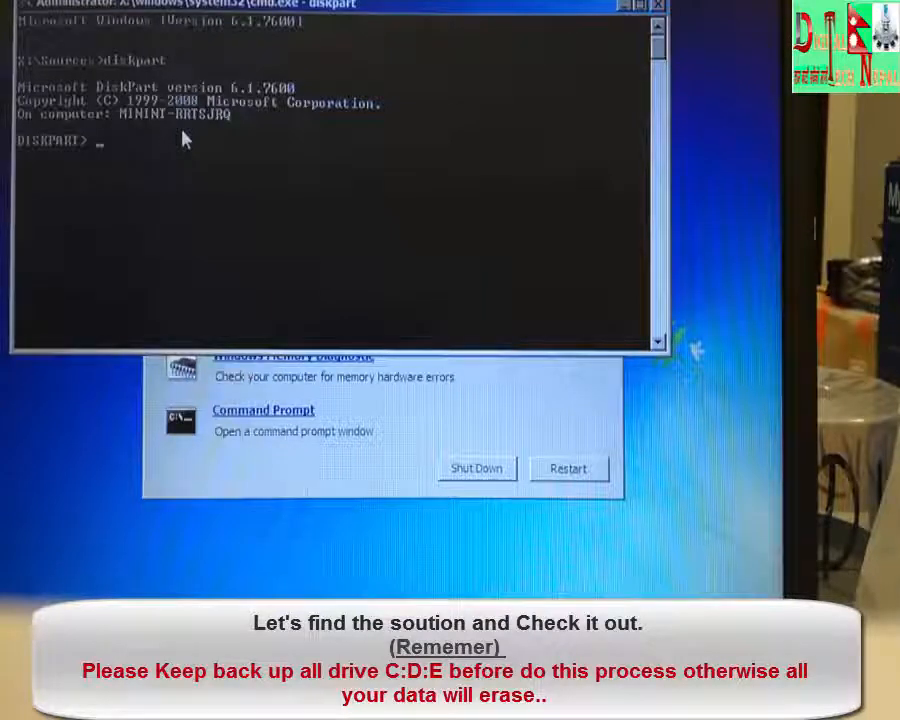
pyautogui.write('list disk')
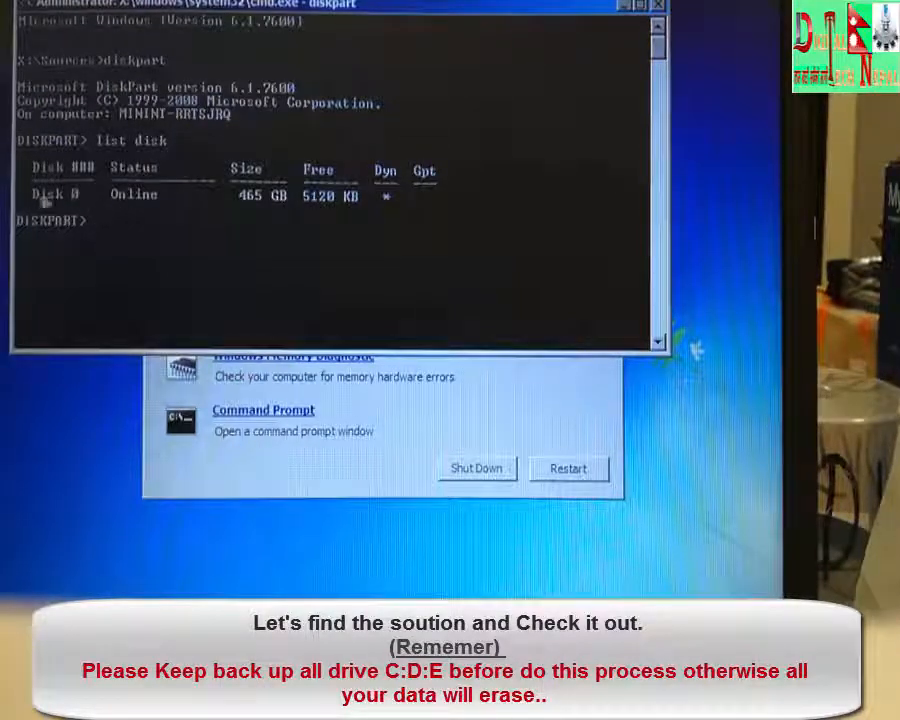
pyautogui.moveTo(190, 215)
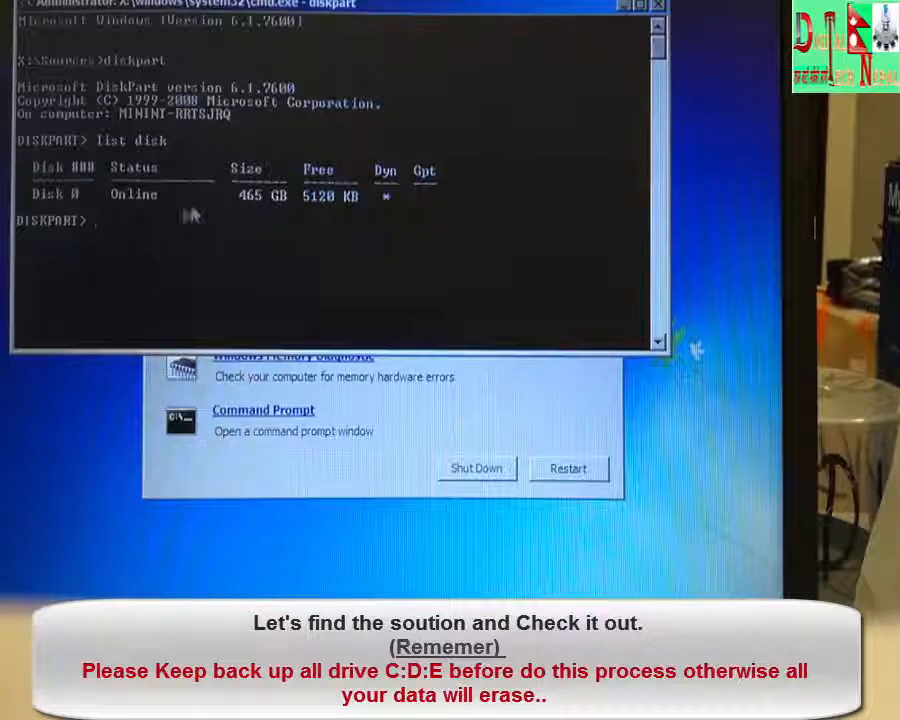
pyautogui.write('select dis')
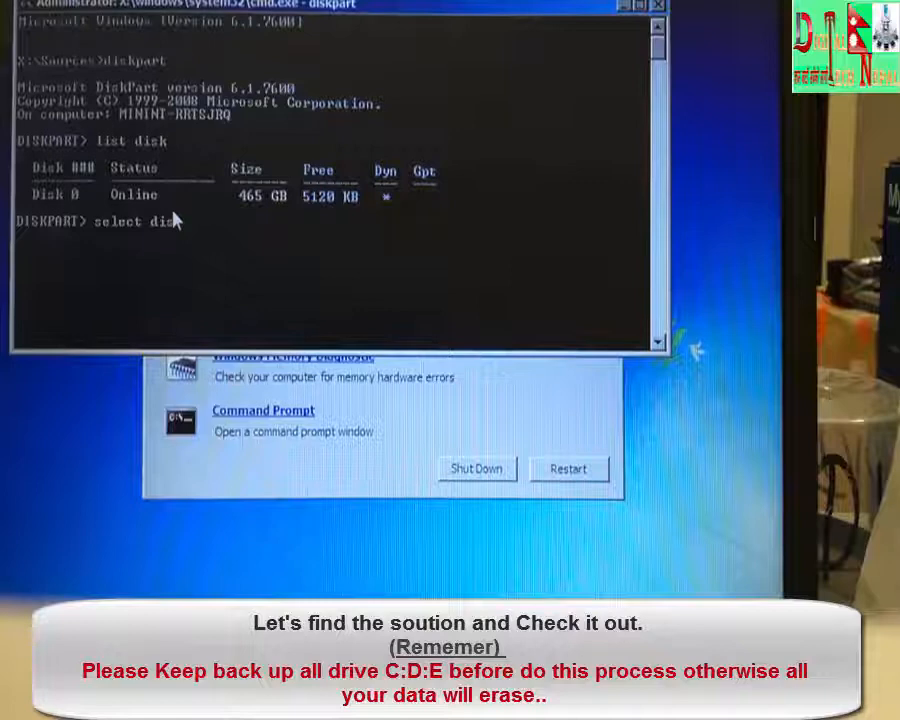
pyautogui.write('0')
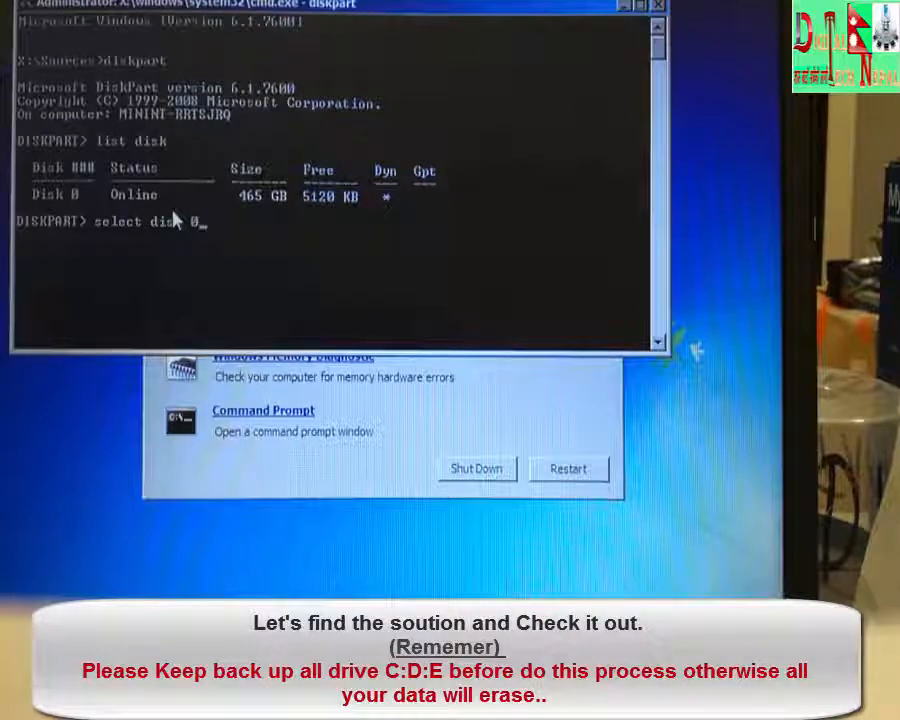
pyautogui.press('Return')
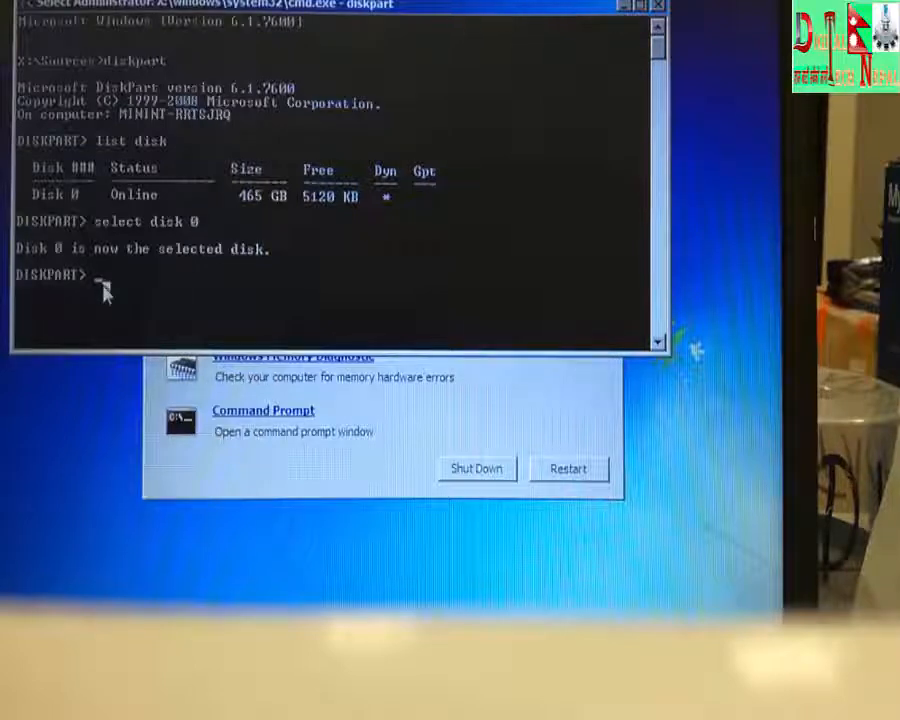
# - Clean Disk 0, confirm the partition list is empty, and exit diskpart
pyautogui.write('clean')
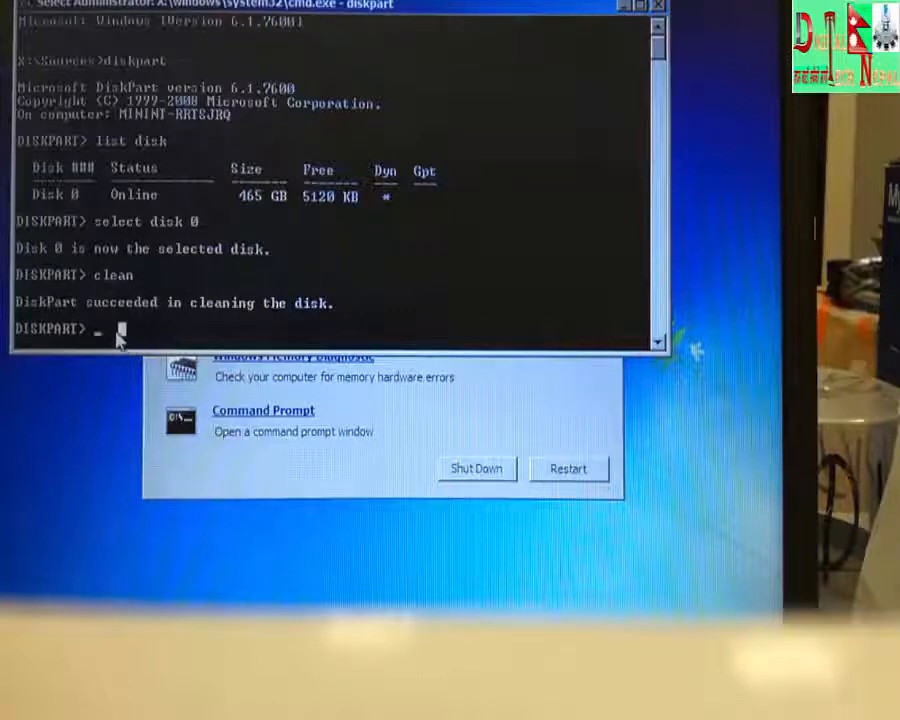
pyautogui.write('list part')
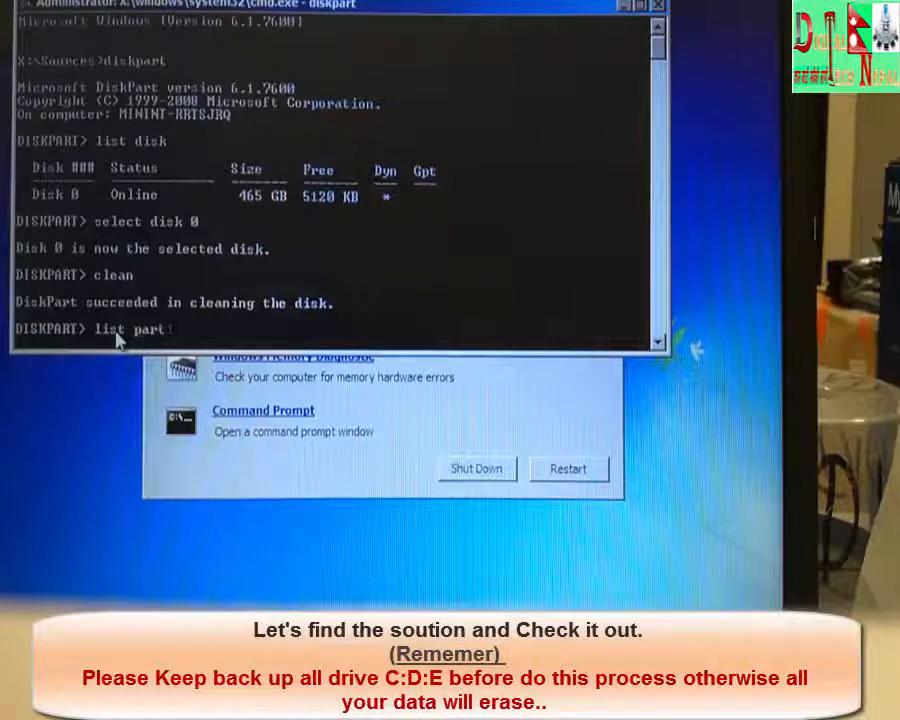
pyautogui.press('Return')
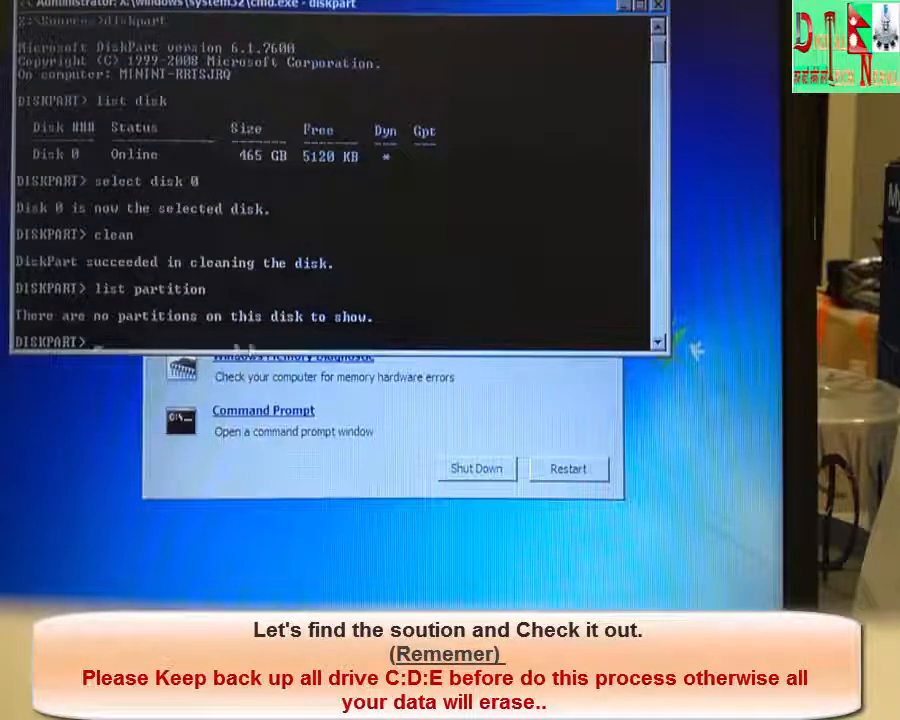
pyautogui.moveTo(175, 338)
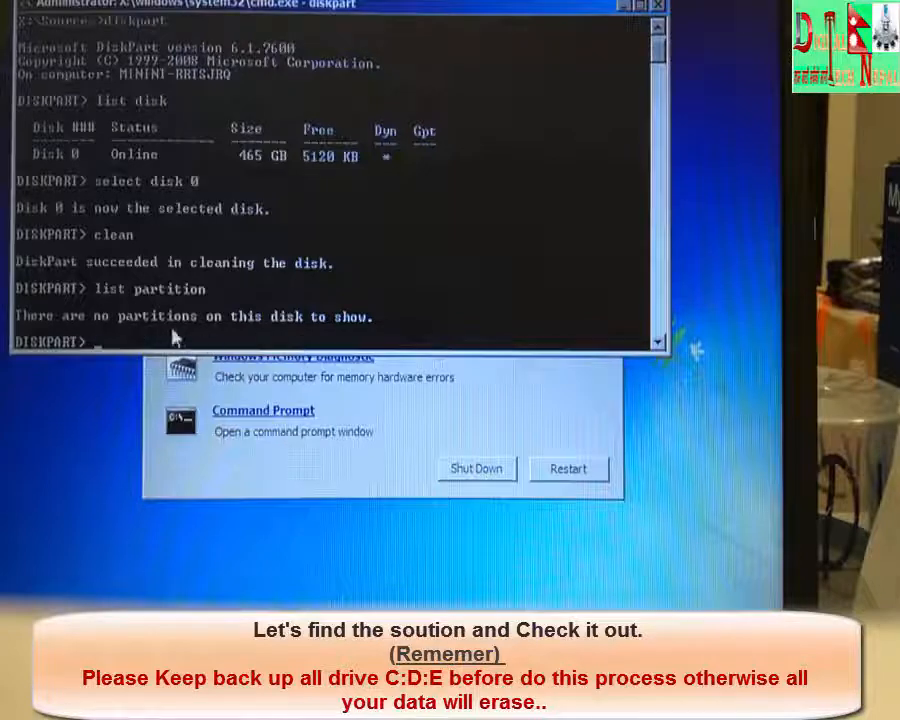
pyautogui.write('exi')
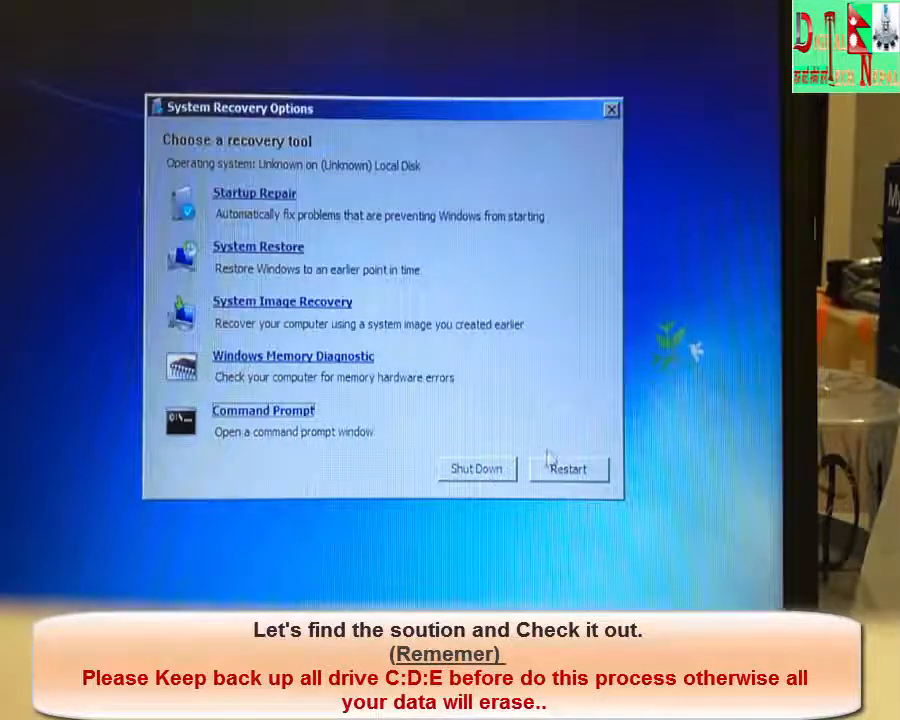
# - Restart from System Recovery Options and boot Setup to the edition selection list
pyautogui.click(568, 468)
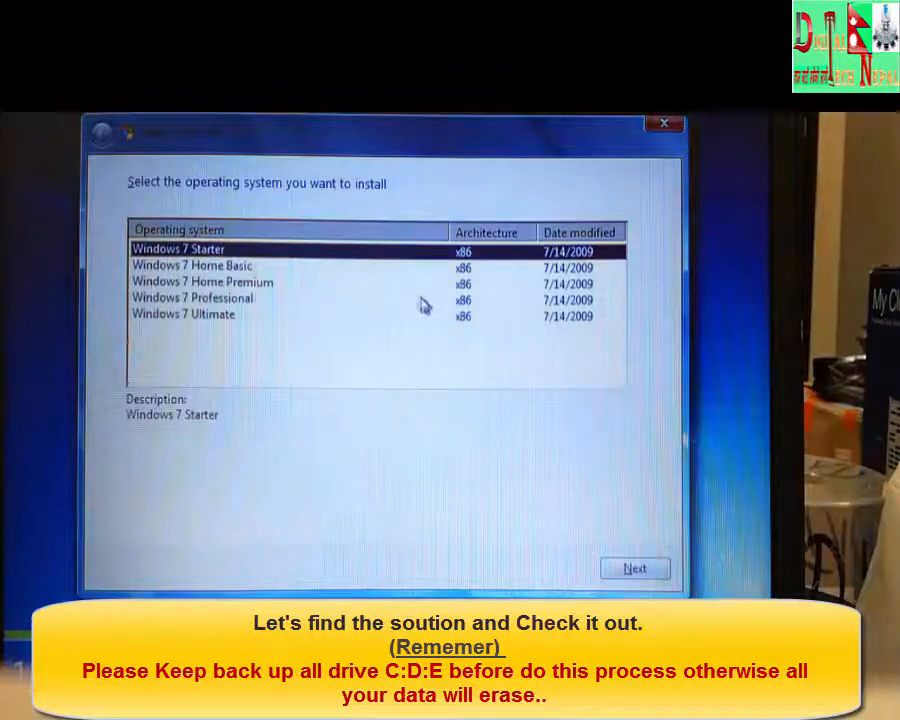
# - Choose Windows 7 Professional and accept the license terms to reach the disk list
pyautogui.click(200, 299)
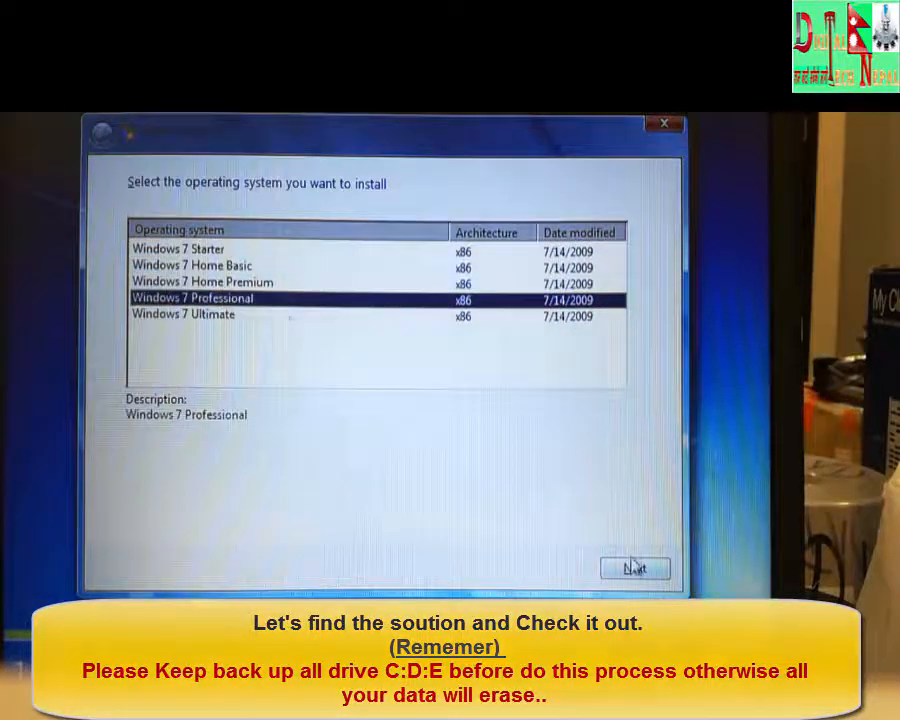
pyautogui.click(634, 568)
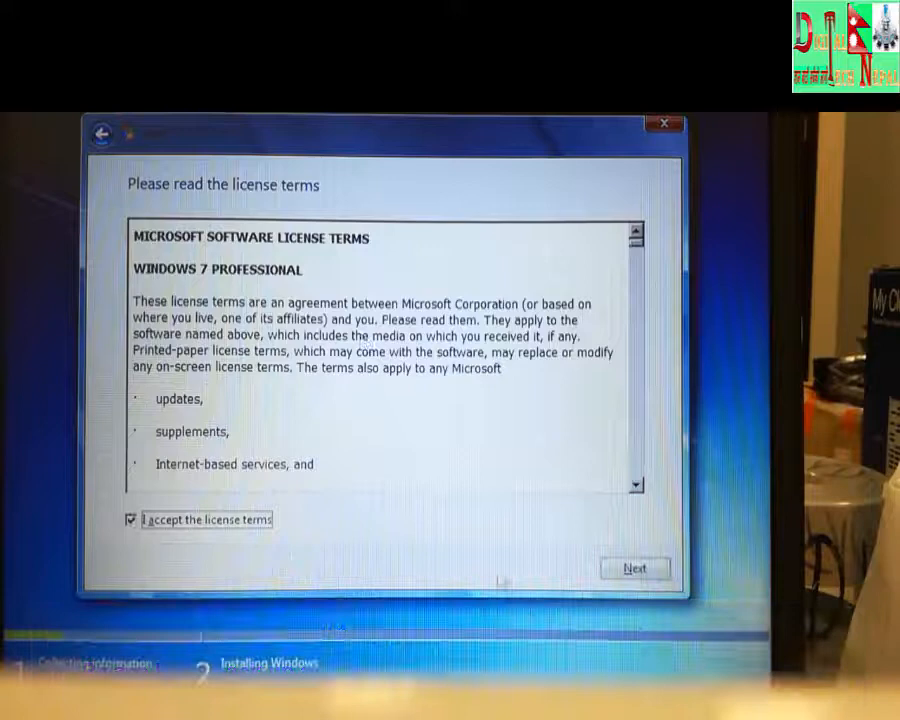
pyautogui.click(634, 567)
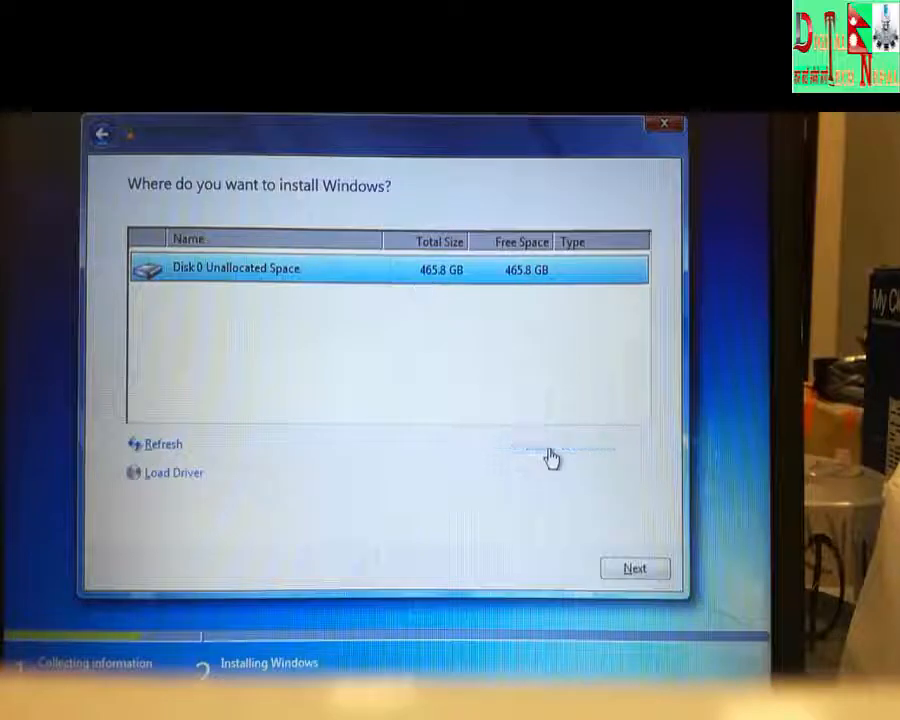
# - Create a ~205000 MB (200.2 GB) primary partition, accepting the 100 MB System Reserved partition
pyautogui.click(533, 445)
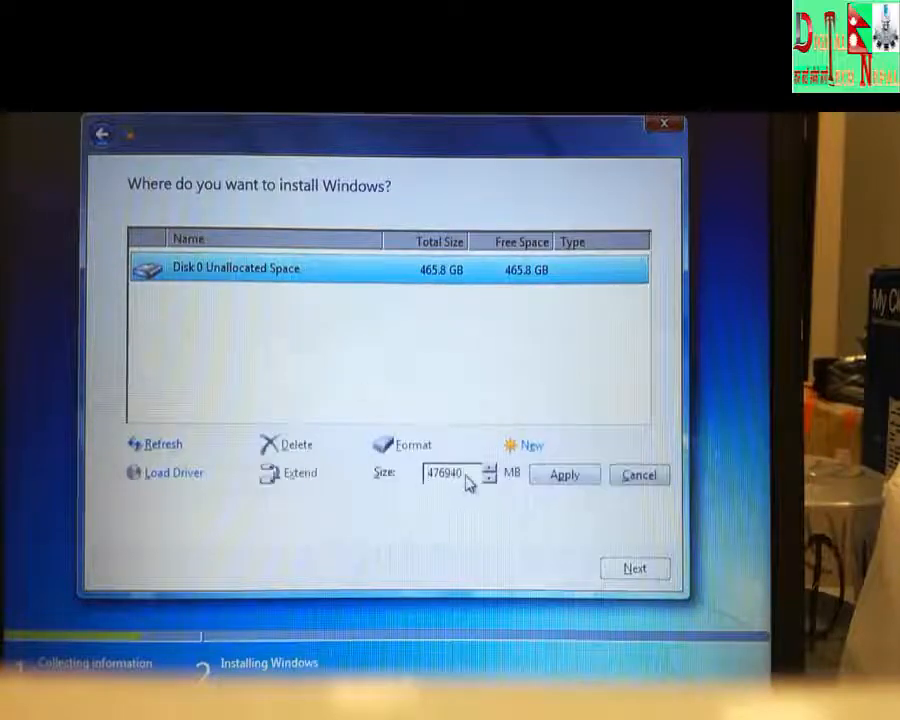
pyautogui.tripleClick(450, 473)
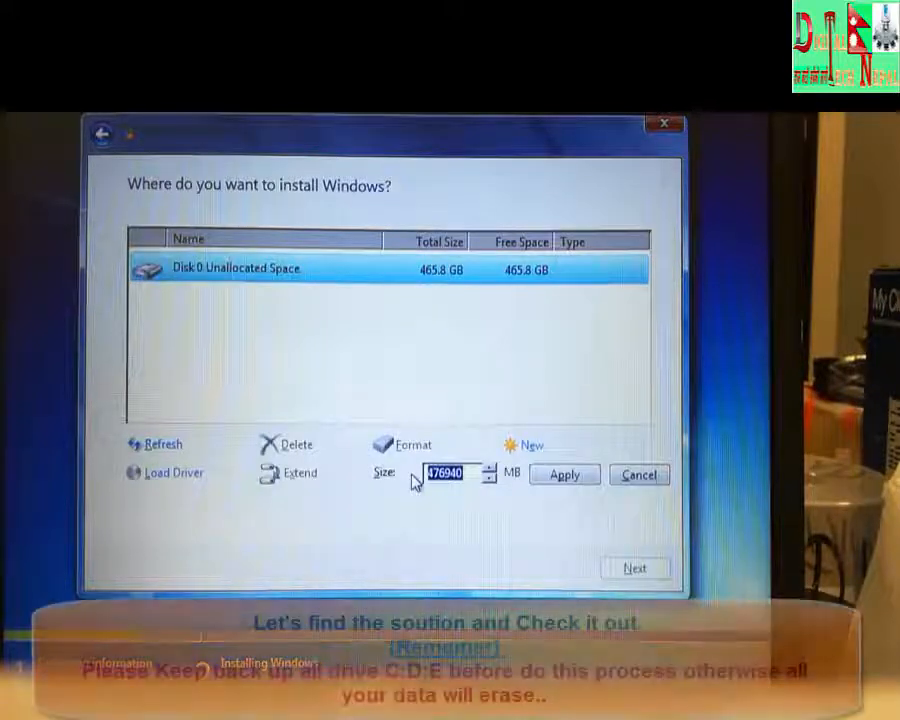
pyautogui.write('205099')
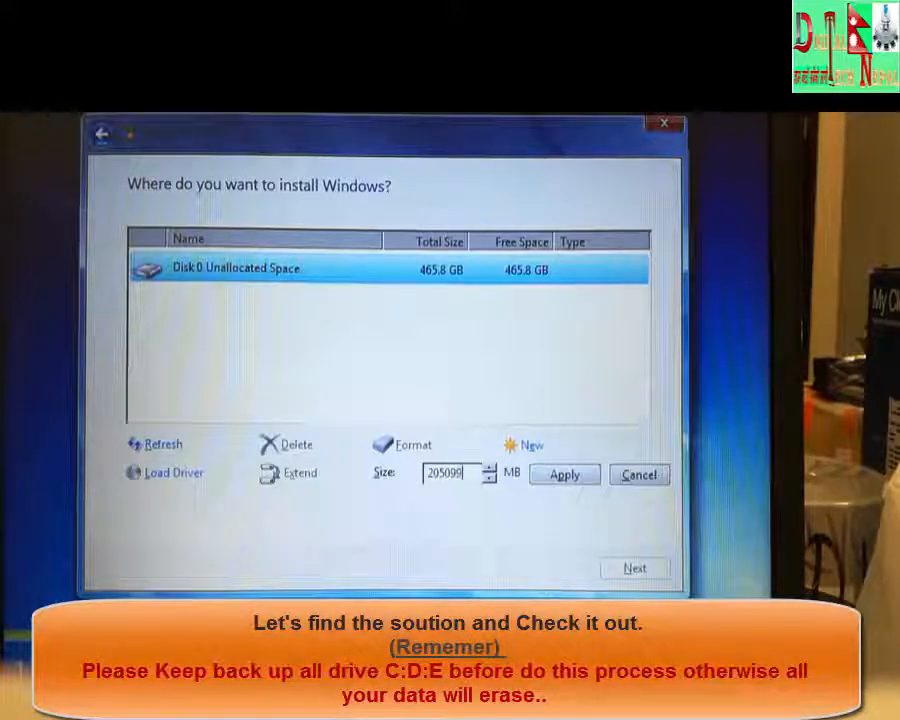
pyautogui.click(564, 474)
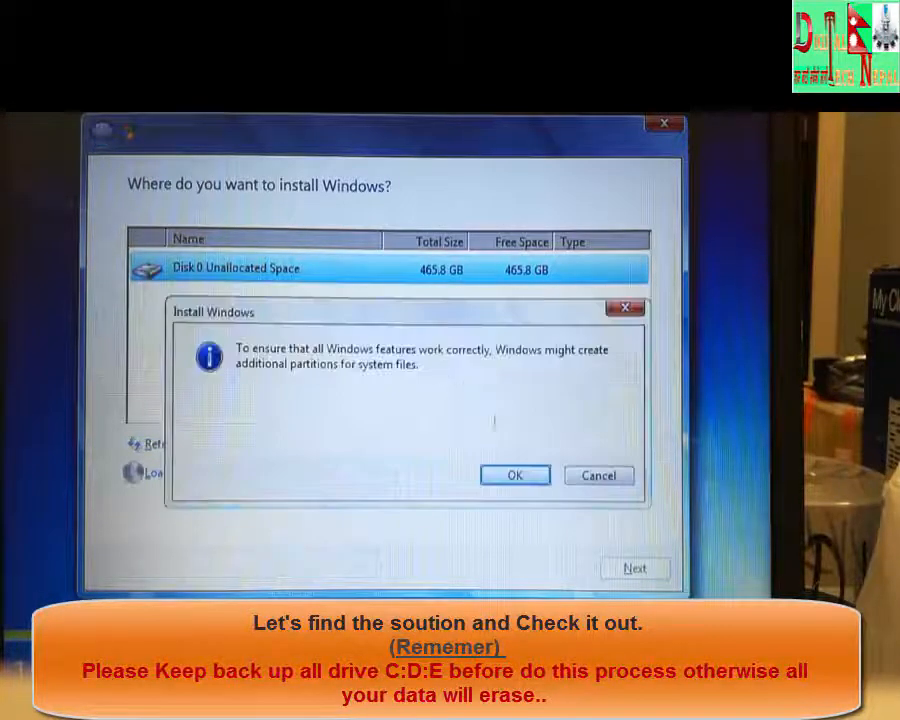
pyautogui.click(514, 475)
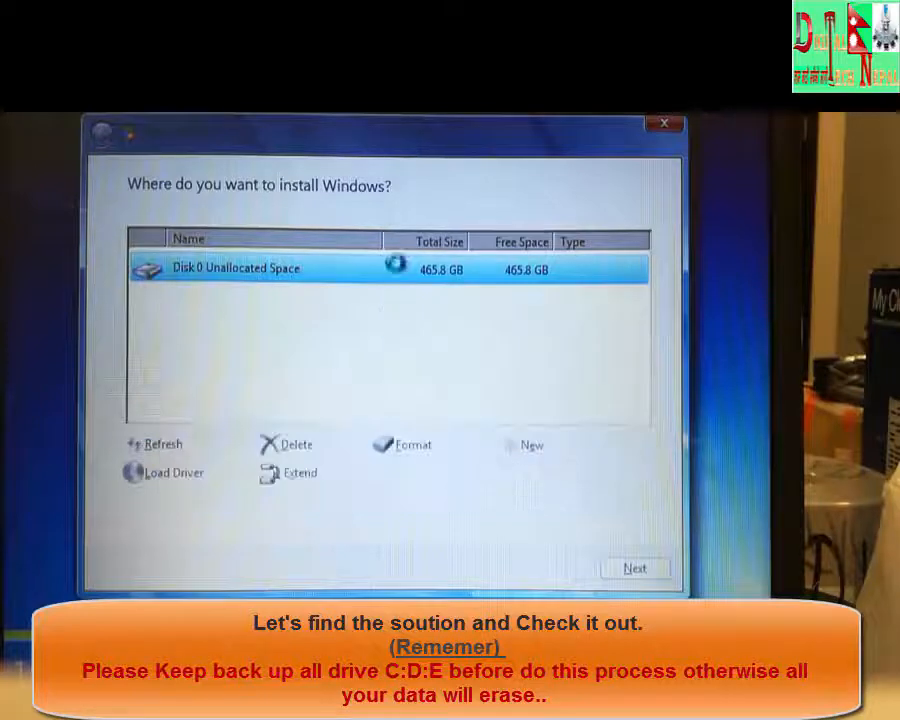
pyautogui.click(533, 445)
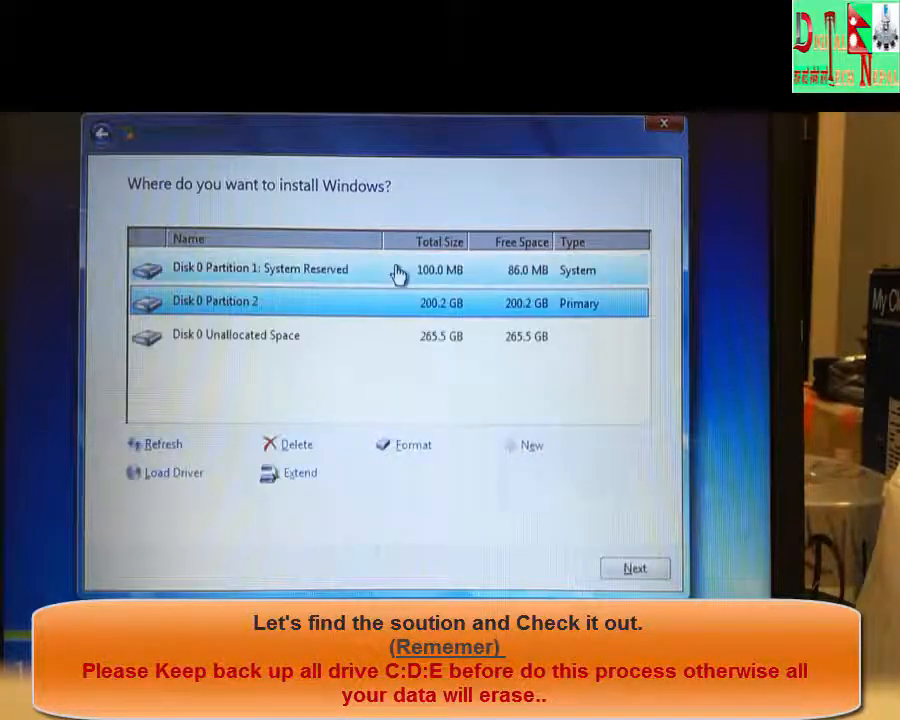
# - Add a 152.2 GB Partition 3 and a 113.2 GB Partition 4 from the unallocated space
pyautogui.click(235, 335)
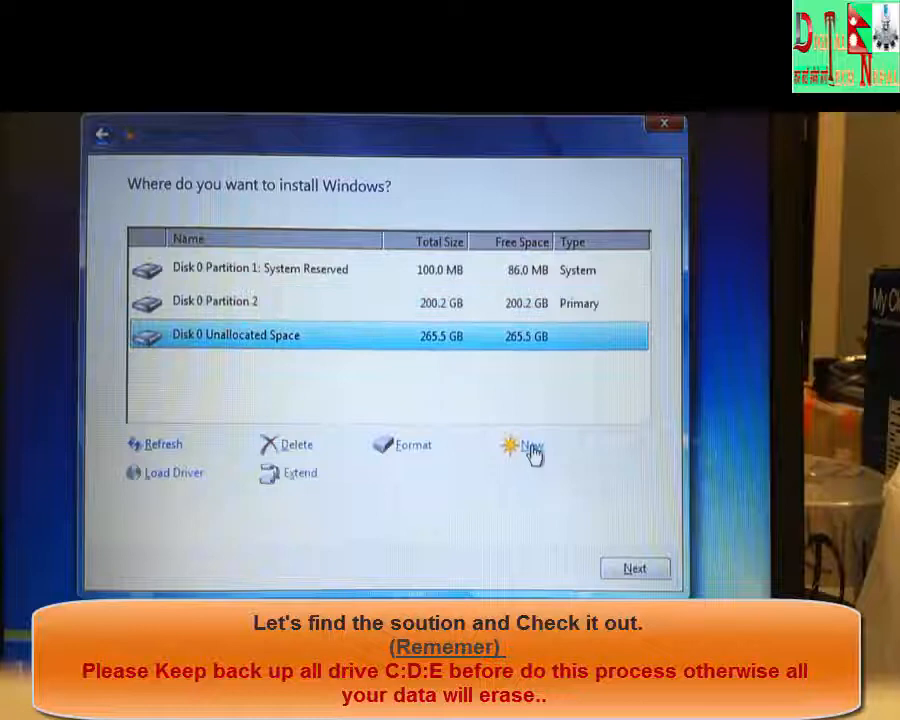
pyautogui.click(530, 445)
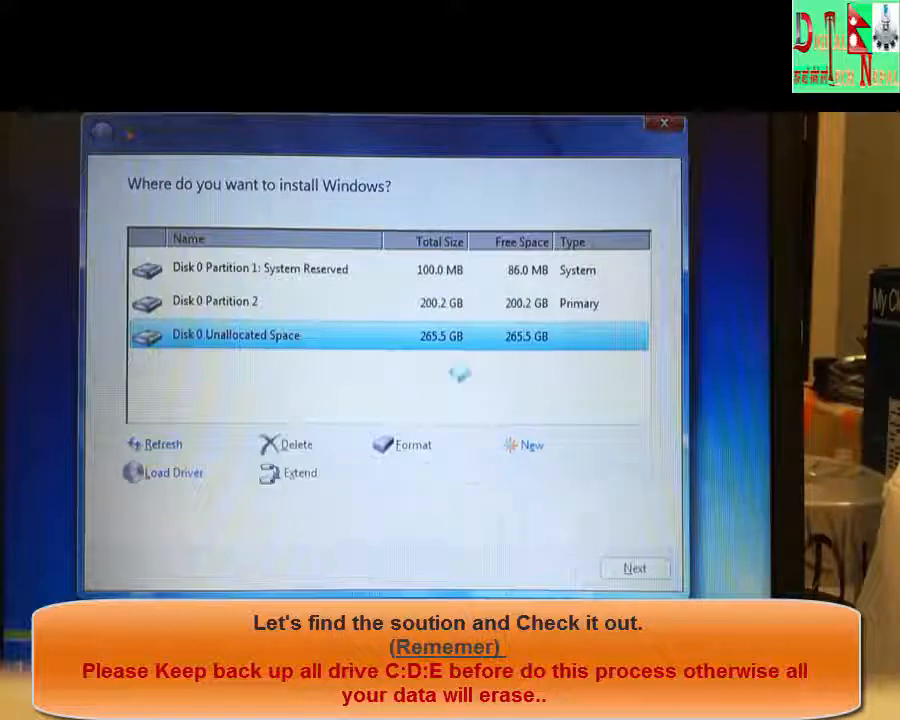
pyautogui.click(532, 444)
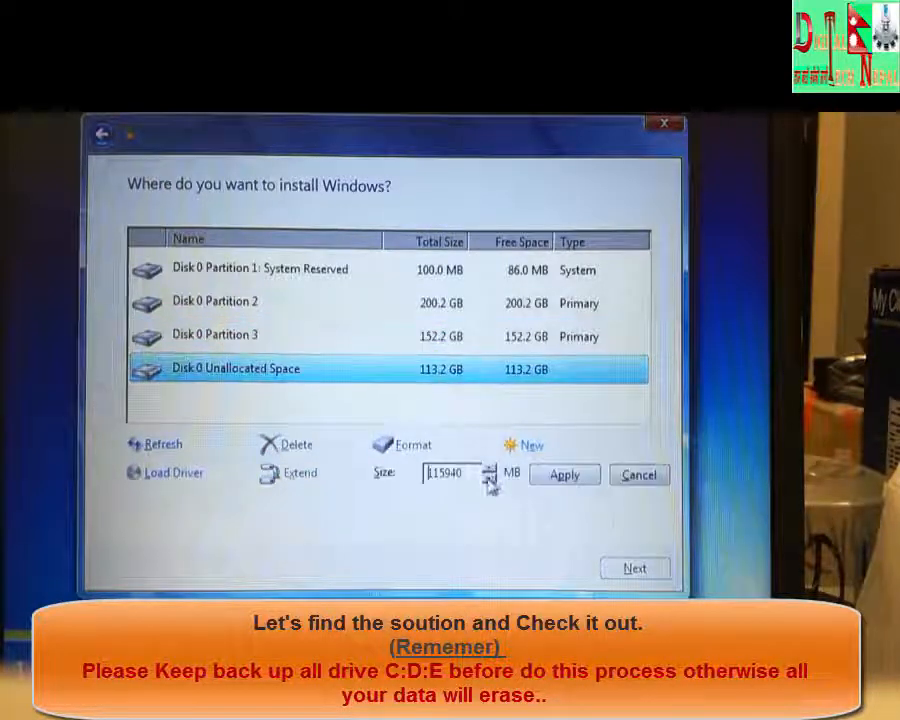
pyautogui.click(564, 474)
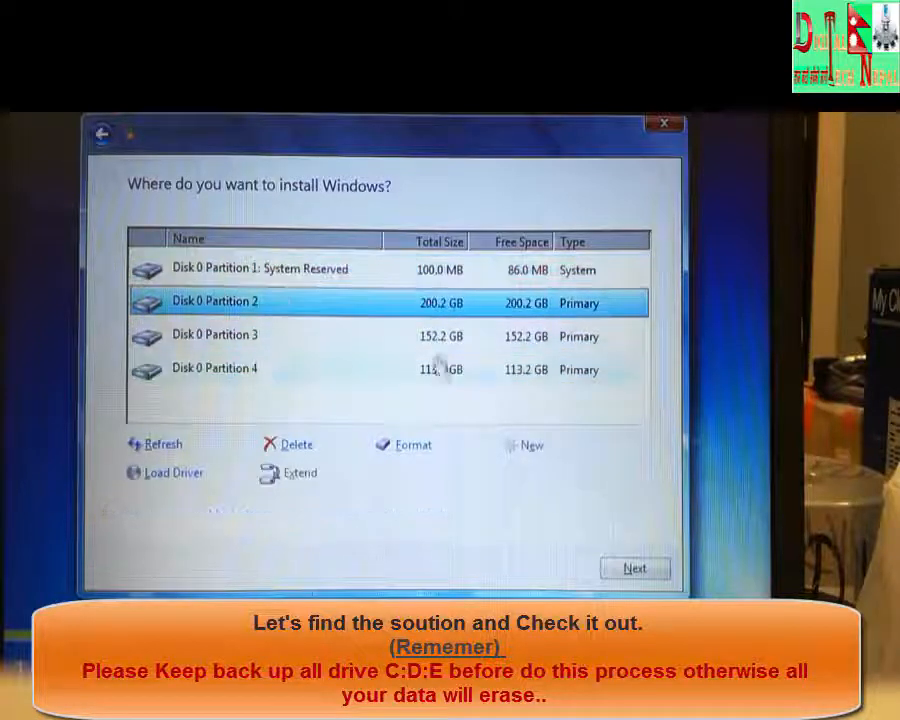
# - Format Partitions 2, 3 and 4, confirming the data-loss warnings
pyautogui.click(413, 444)
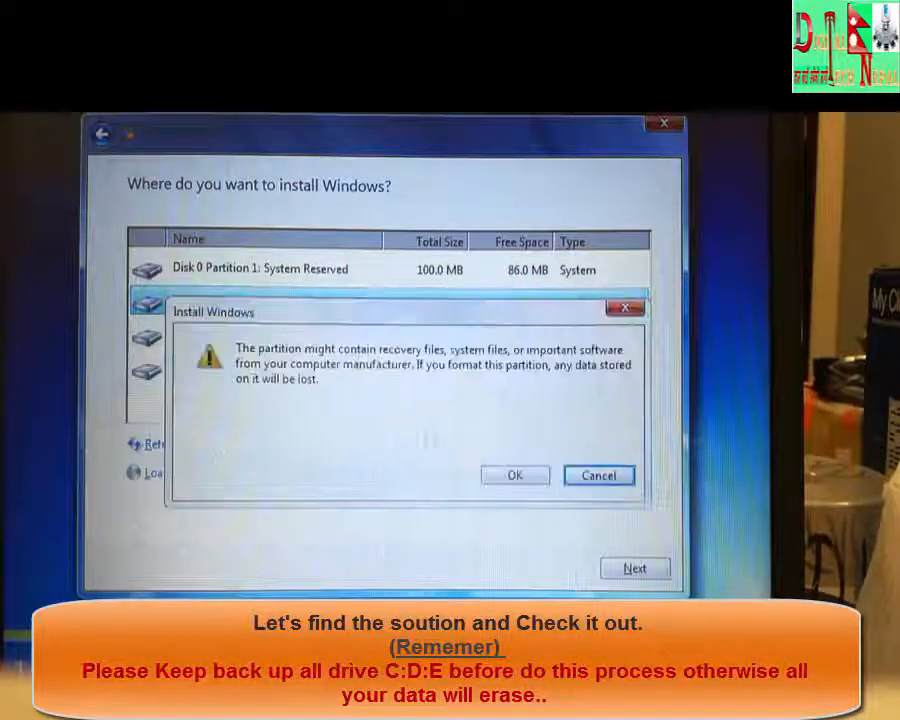
pyautogui.click(514, 475)
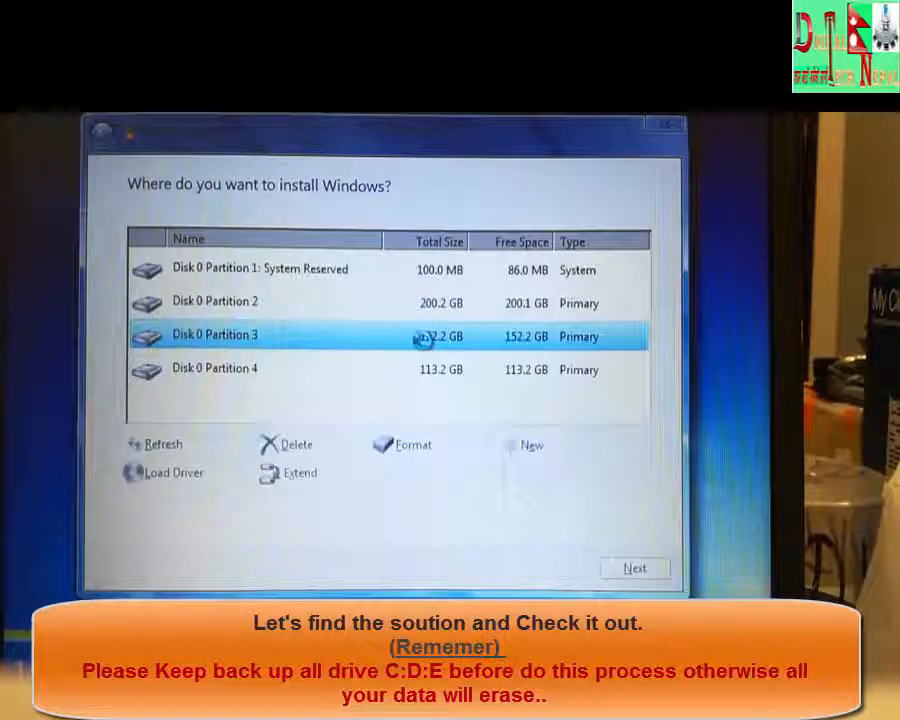
pyautogui.click(412, 444)
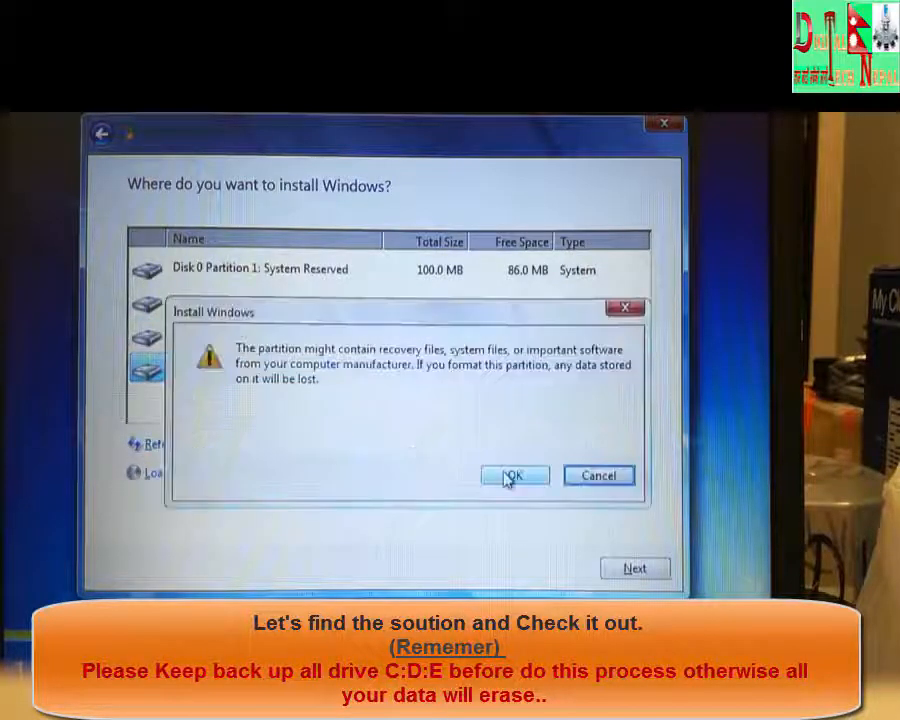
pyautogui.click(514, 475)
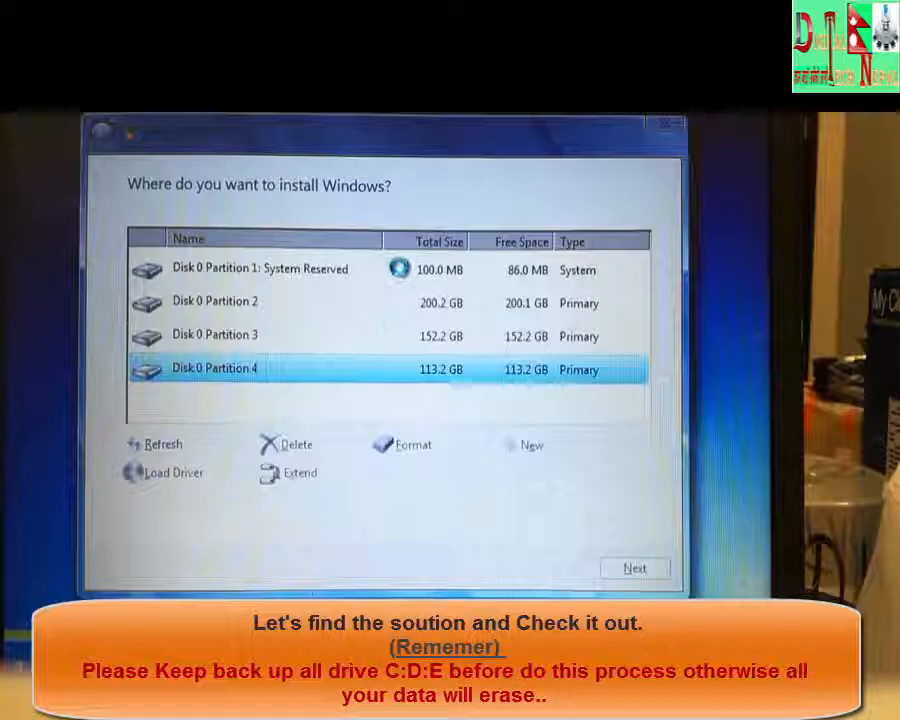
pyautogui.moveTo(398, 278)
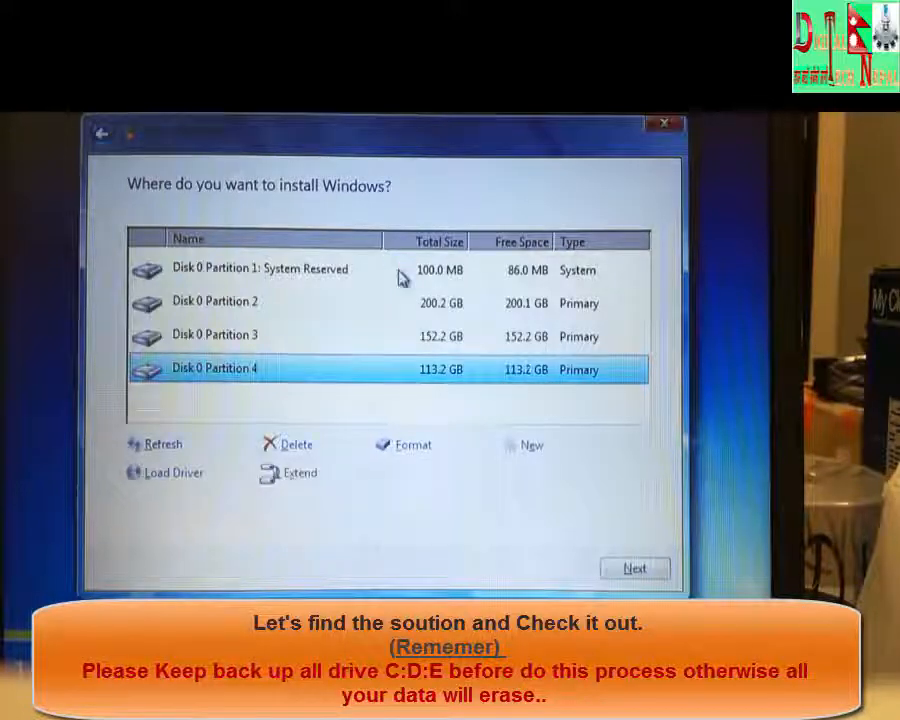
pyautogui.click(260, 269)
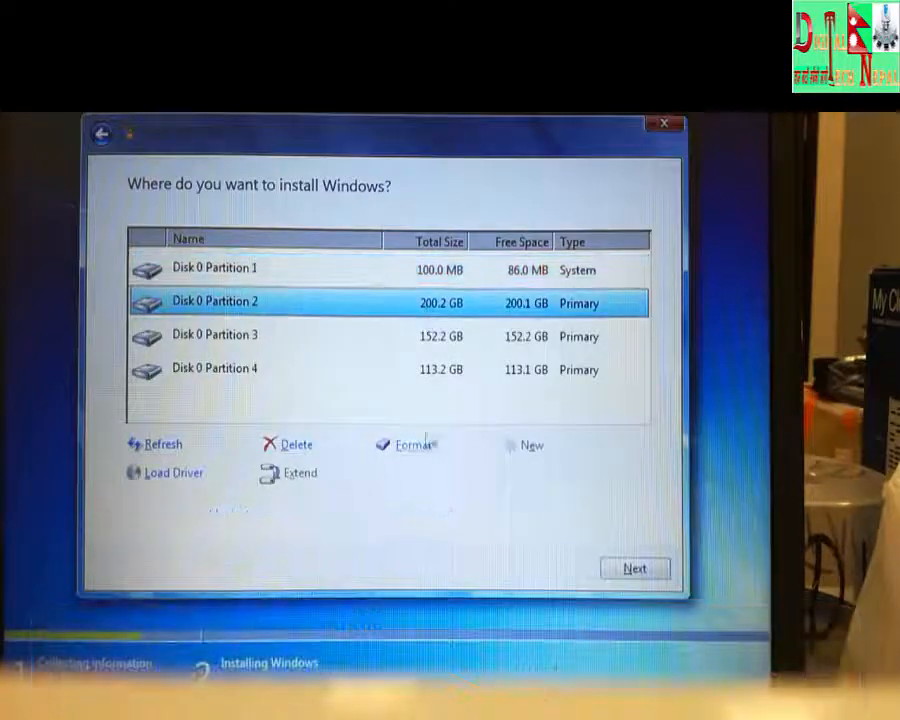
# - Begin installing Windows onto the 200.2 GB Disk 0 Partition 2
pyautogui.click(634, 568)
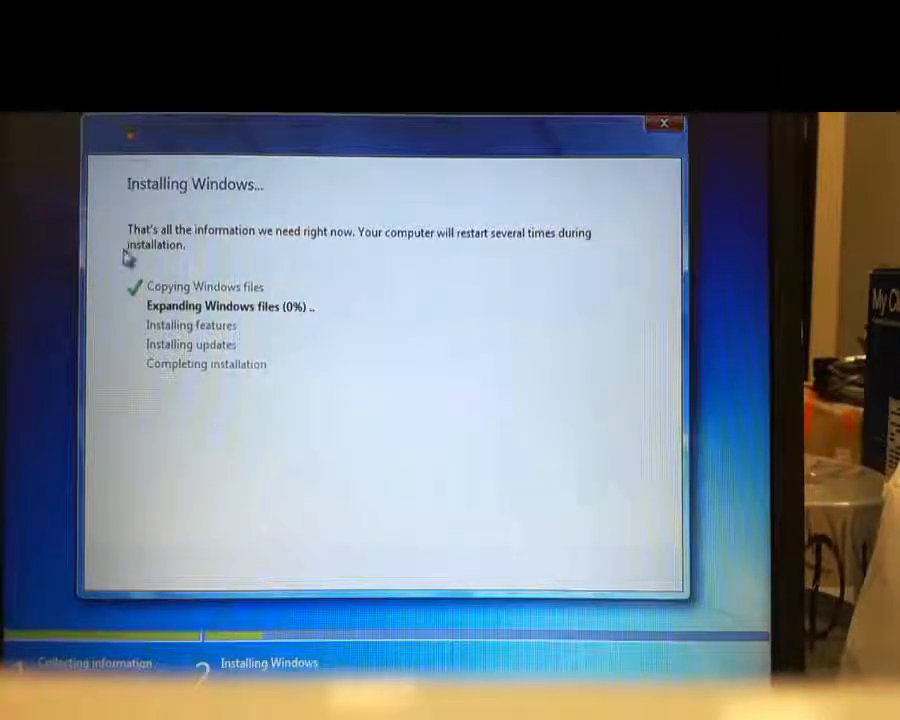
pyautogui.moveTo(190, 265)
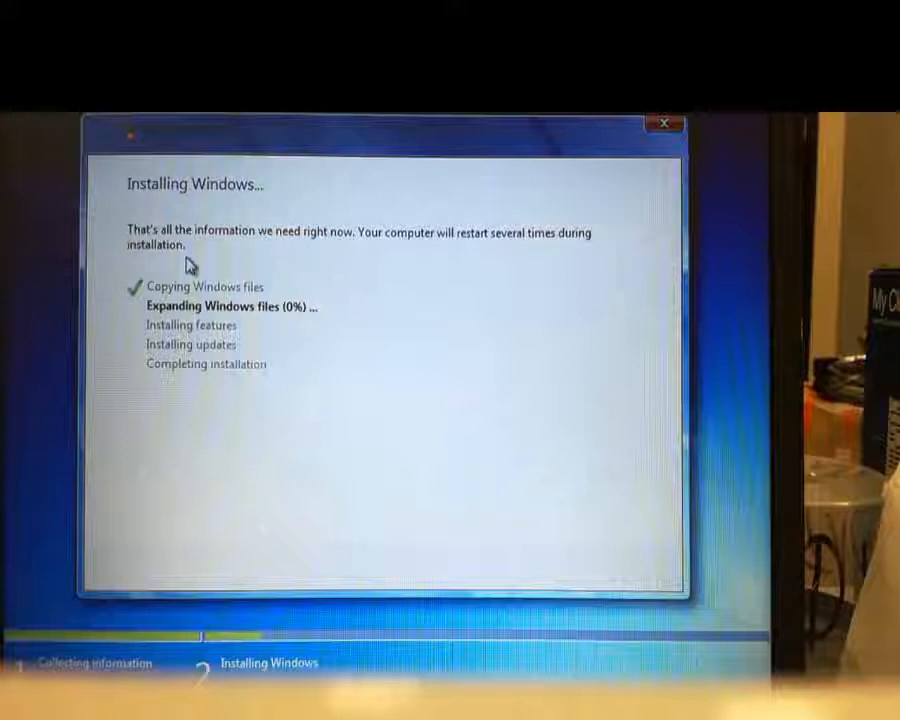